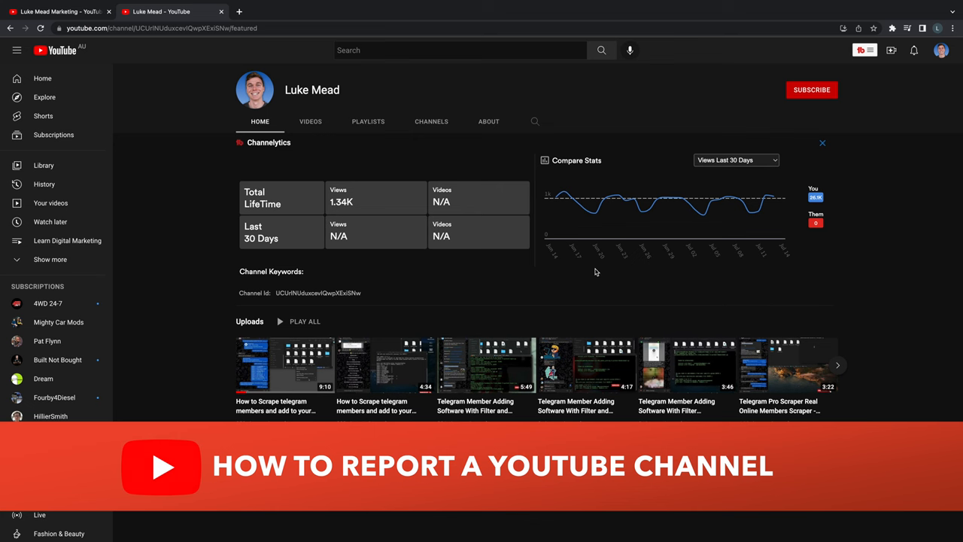
Compare with the genuine channel's page, then view Luke Mead's uploads list.
{"action": "left_click", "coordinate": [310, 121]}
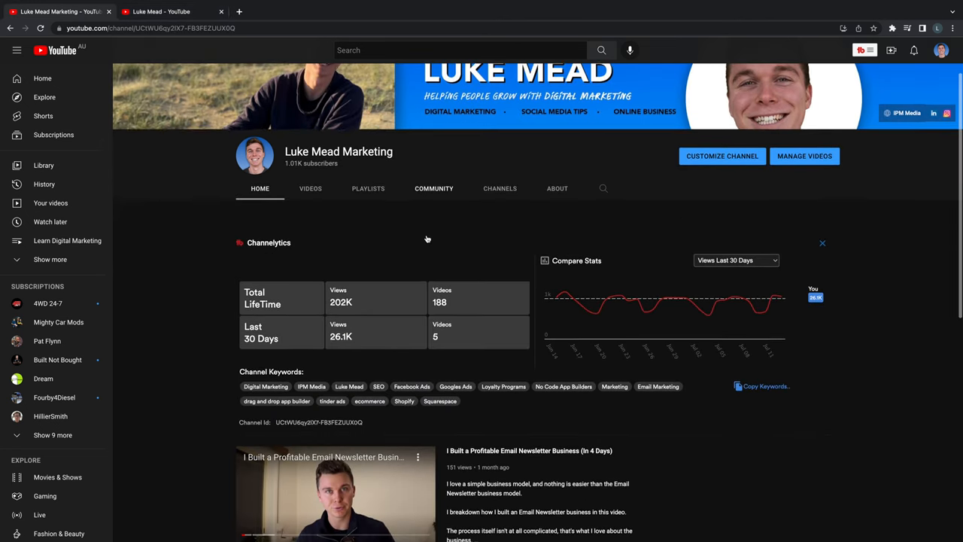
{"action": "scroll", "scroll_direction": "up", "scroll_amount": 3}
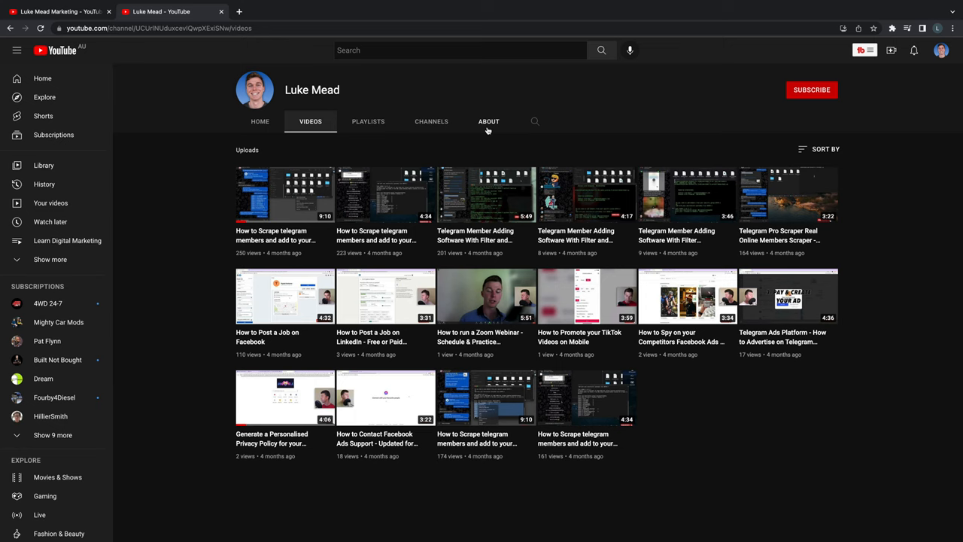
{"action": "left_click", "coordinate": [488, 121]}
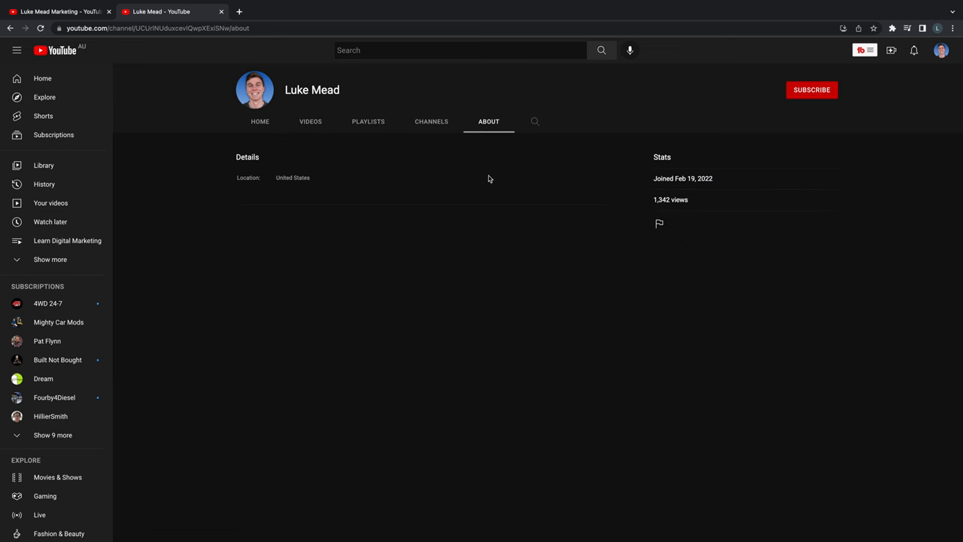
{"action": "mouse_move", "coordinate": [659, 224]}
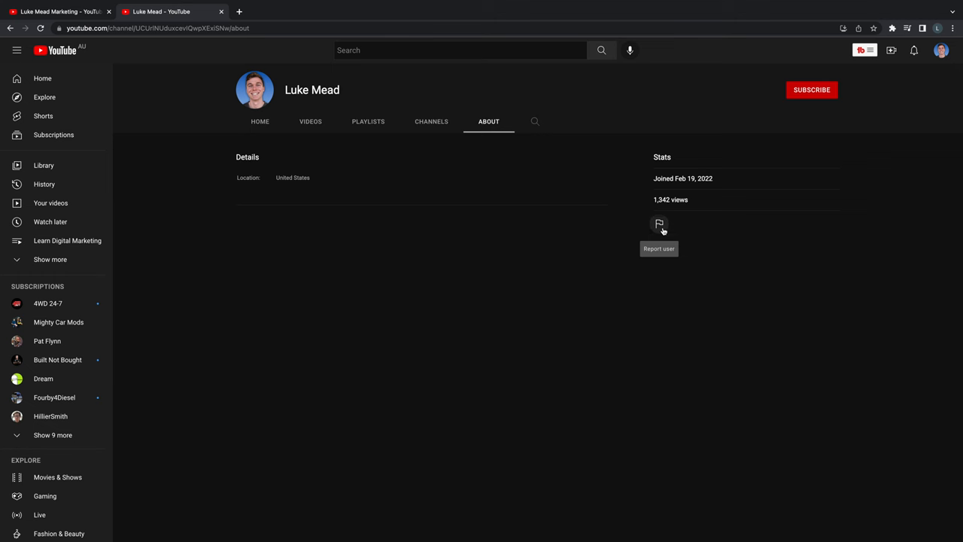
{"action": "left_click", "coordinate": [659, 224]}
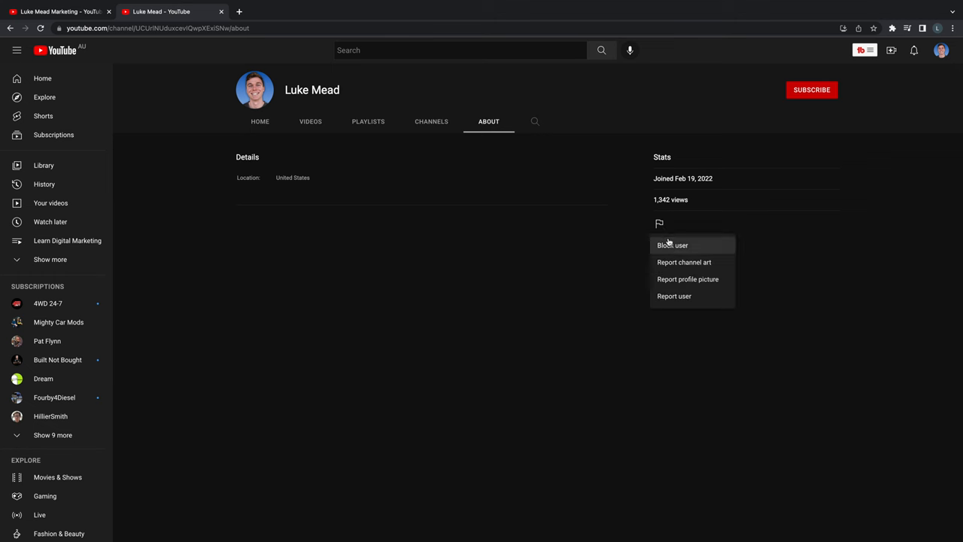
{"action": "mouse_move", "coordinate": [668, 258]}
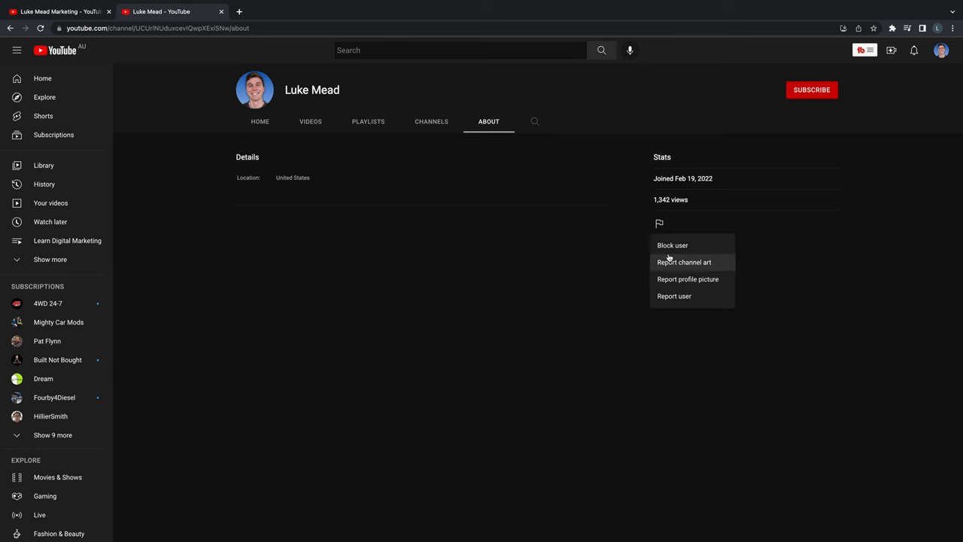
{"action": "mouse_move", "coordinate": [674, 296]}
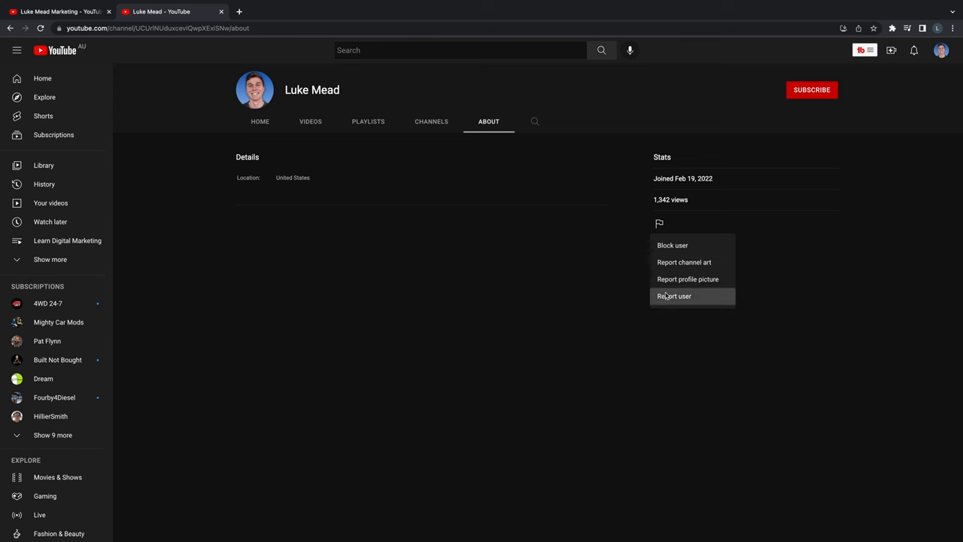
{"action": "left_click", "coordinate": [675, 295]}
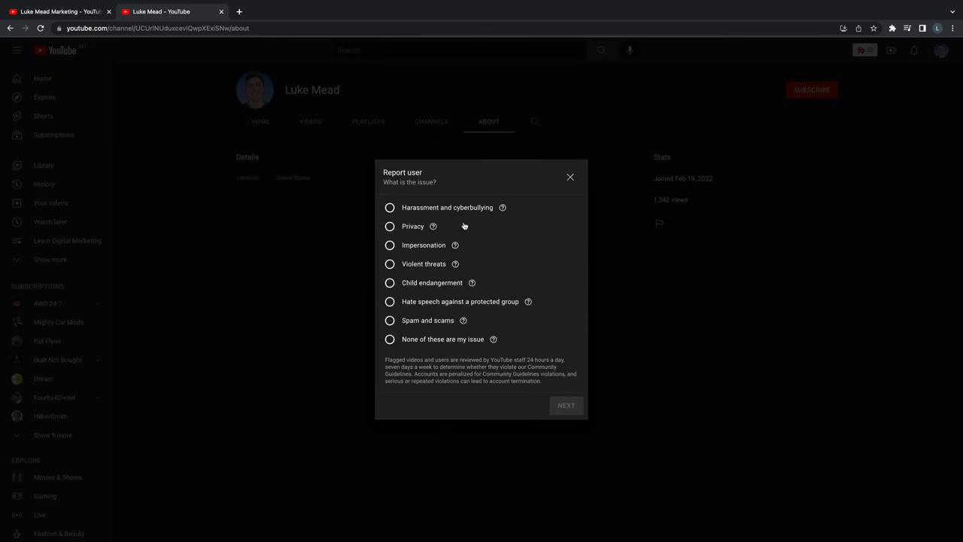
Classify the issue as Impersonation, 'This channel is impersonating me', and continue.
{"action": "left_click", "coordinate": [390, 207]}
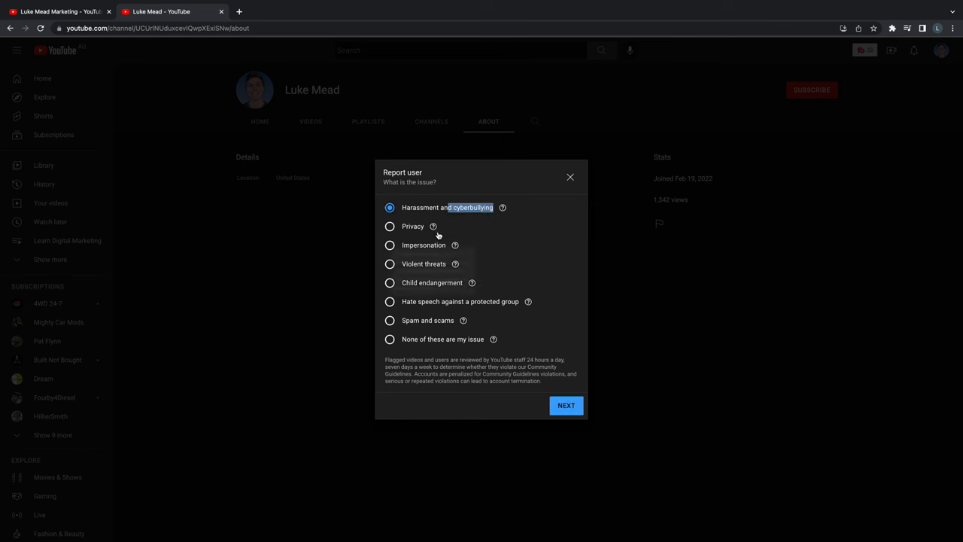
{"action": "left_click", "coordinate": [390, 245]}
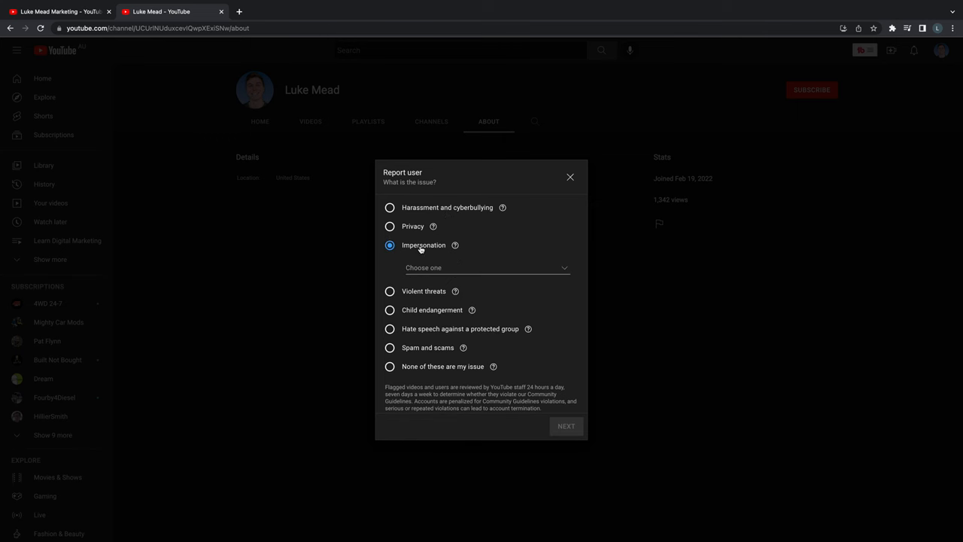
{"action": "left_click", "coordinate": [487, 267]}
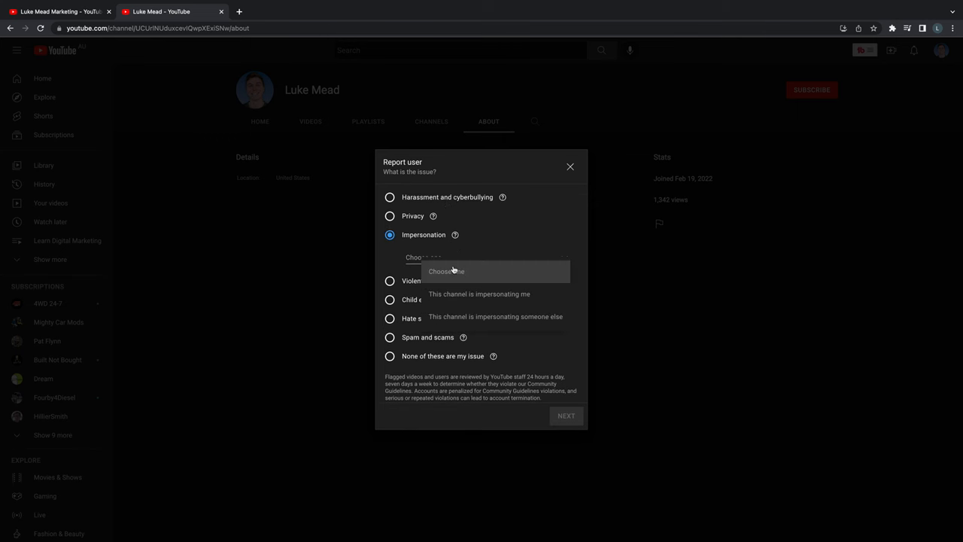
{"action": "left_click", "coordinate": [480, 294]}
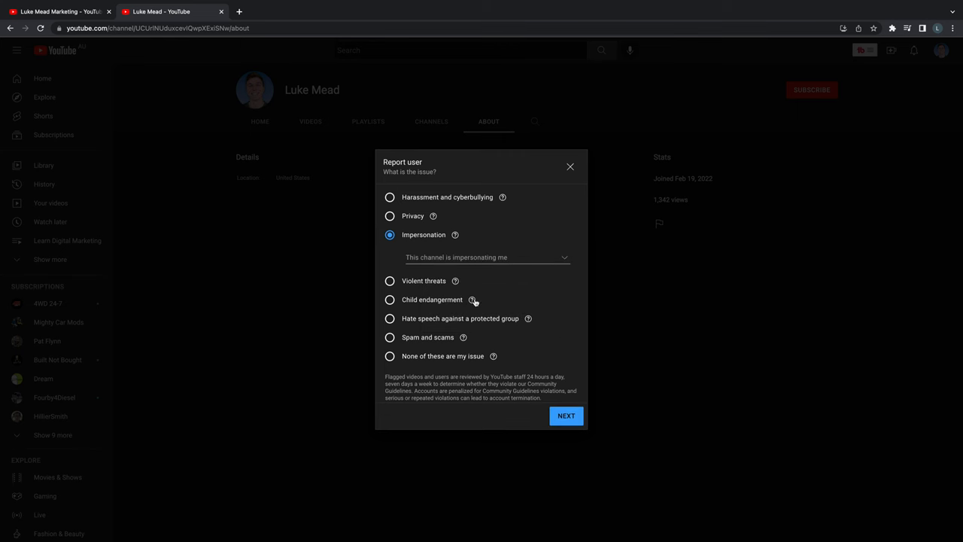
{"action": "left_click", "coordinate": [566, 415]}
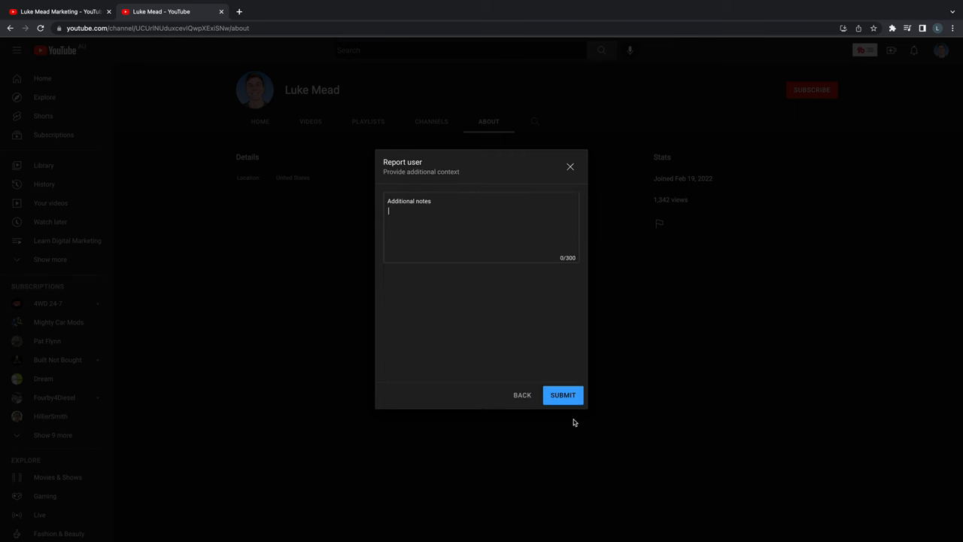
Submit the report with a note saying the channel is impersonating me and copying my videos.
{"action": "type", "text": "This channel is impe"}
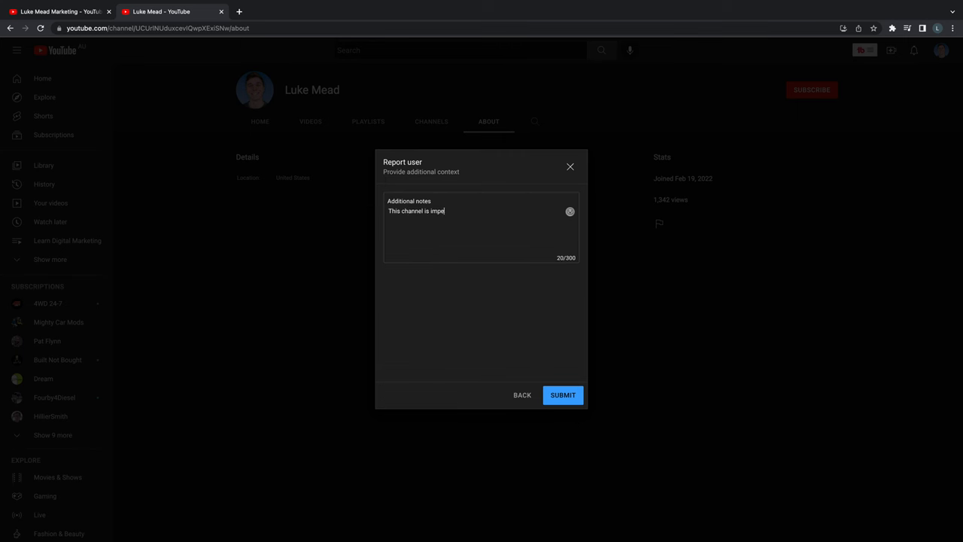
{"action": "type", "text": "rsonating me"}
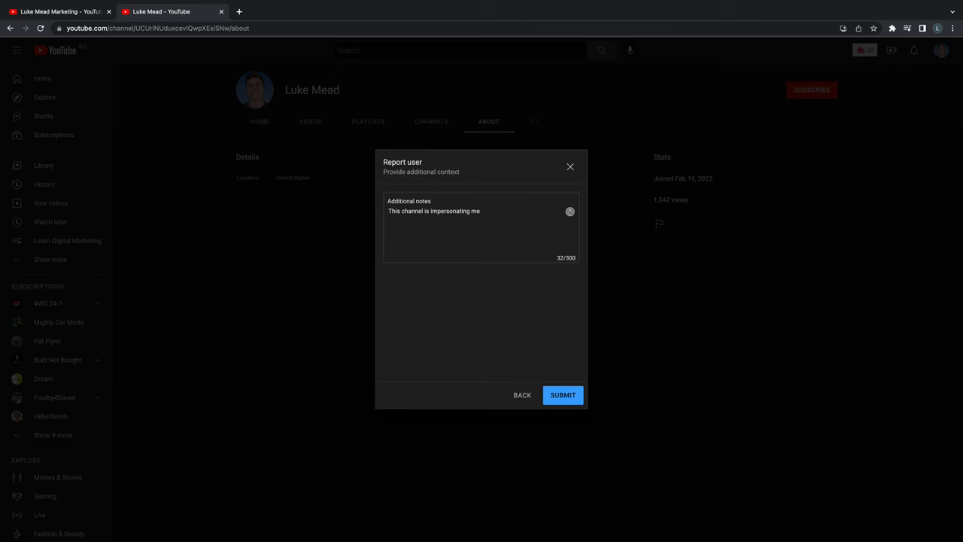
{"action": "type", "text": "and copying m"}
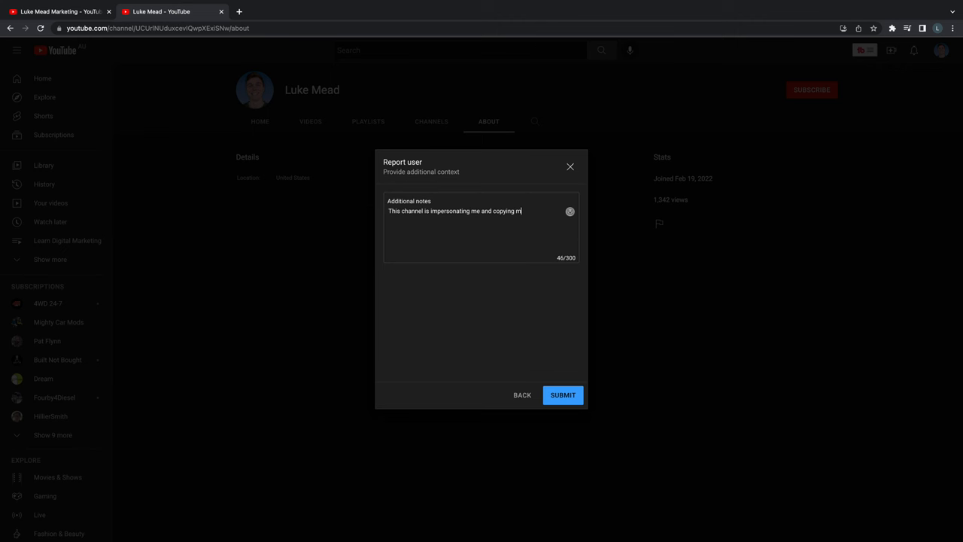
{"action": "type", "text": "y videos."}
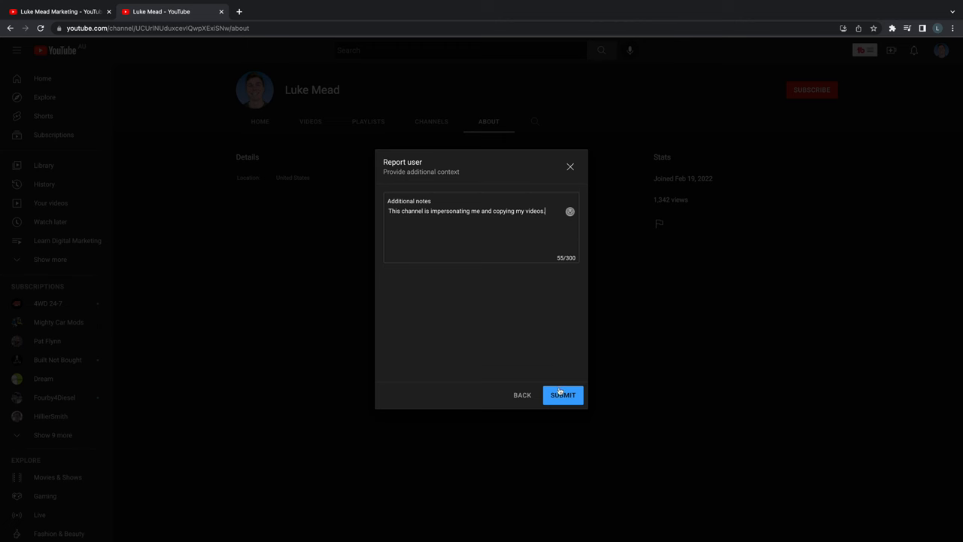
{"action": "left_click", "coordinate": [562, 394]}
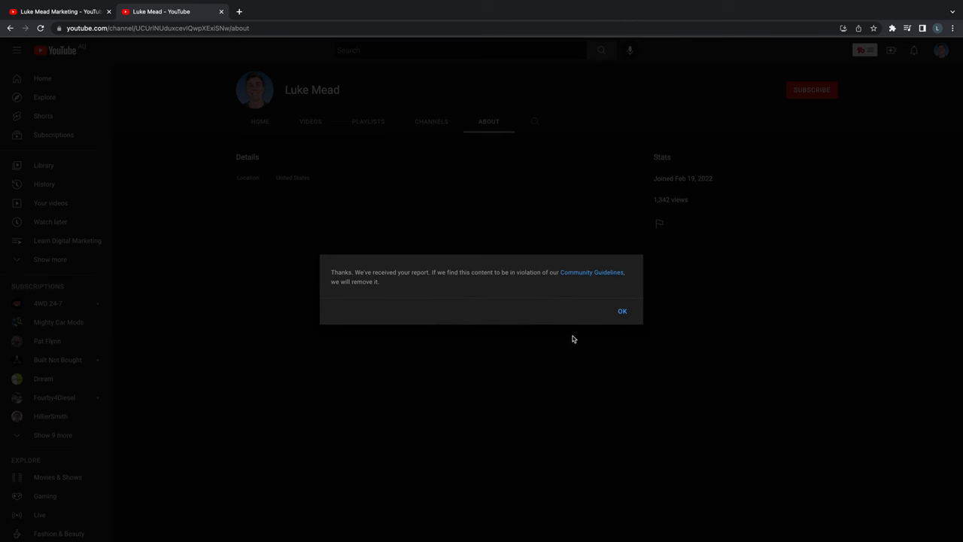
{"action": "mouse_move", "coordinate": [592, 273]}
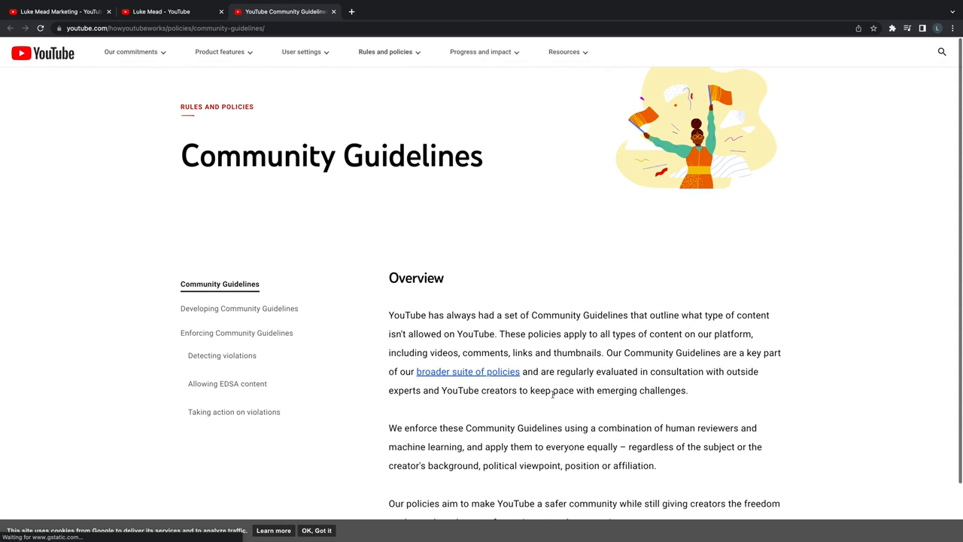
{"action": "mouse_move", "coordinate": [324, 187]}
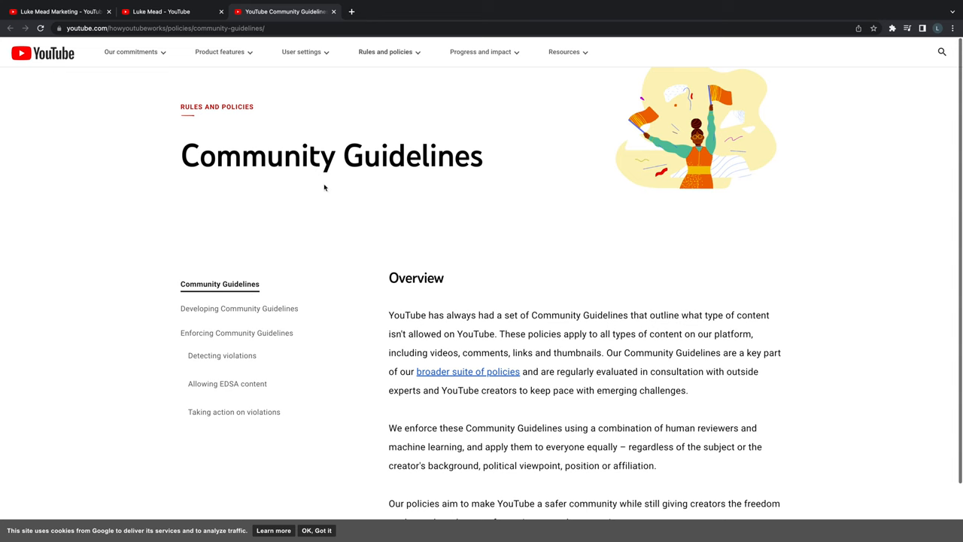
Return to the reported Luke Mead channel's About page tab.
{"action": "left_click", "coordinate": [158, 12]}
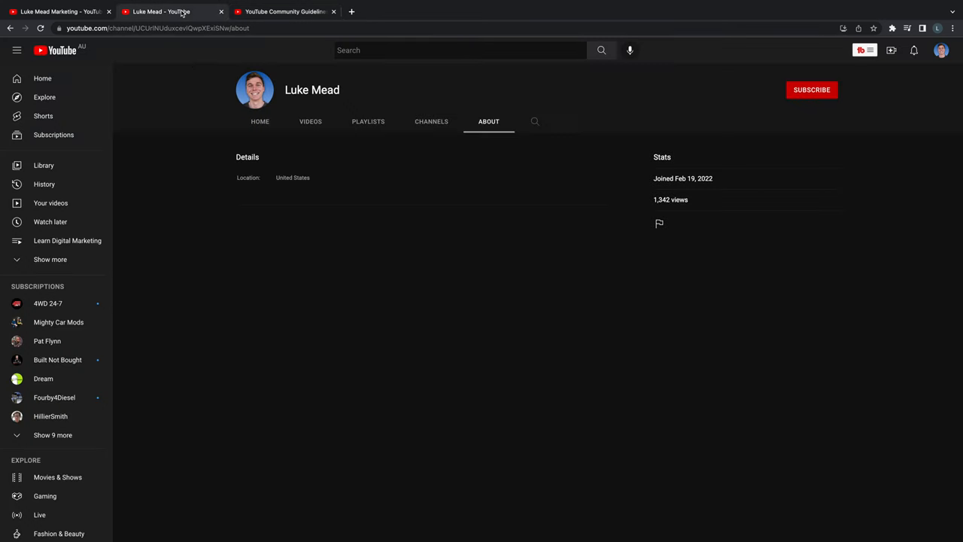